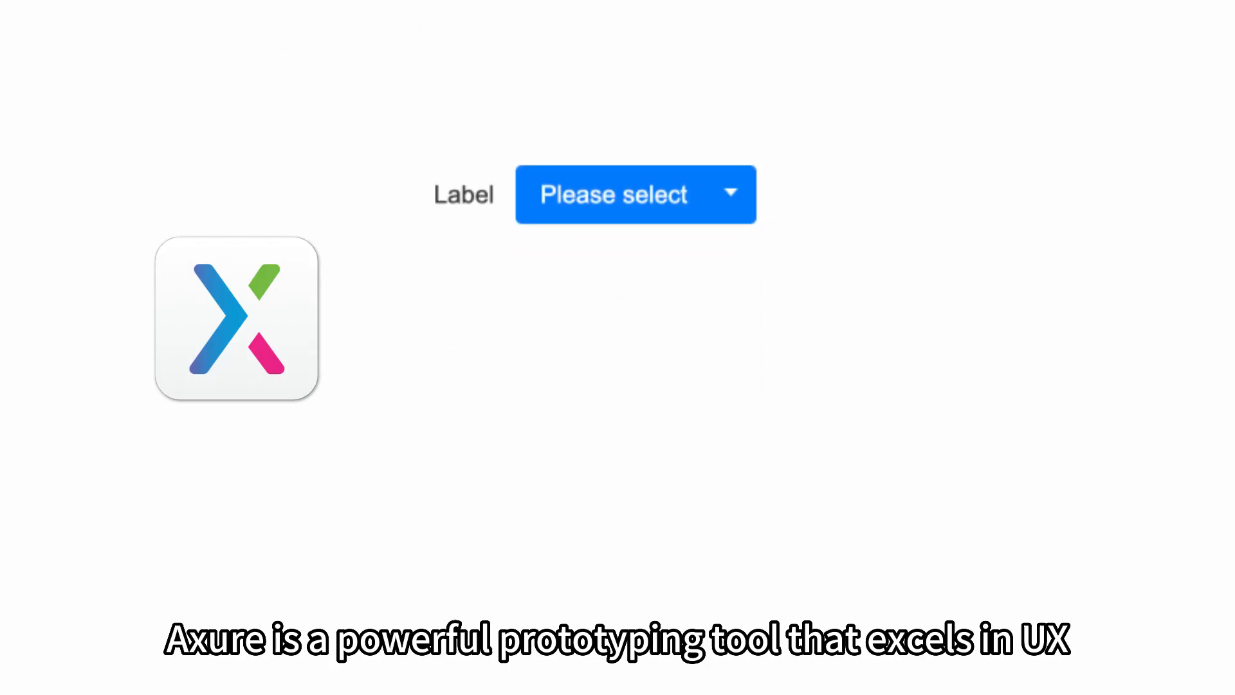
click(634, 194)
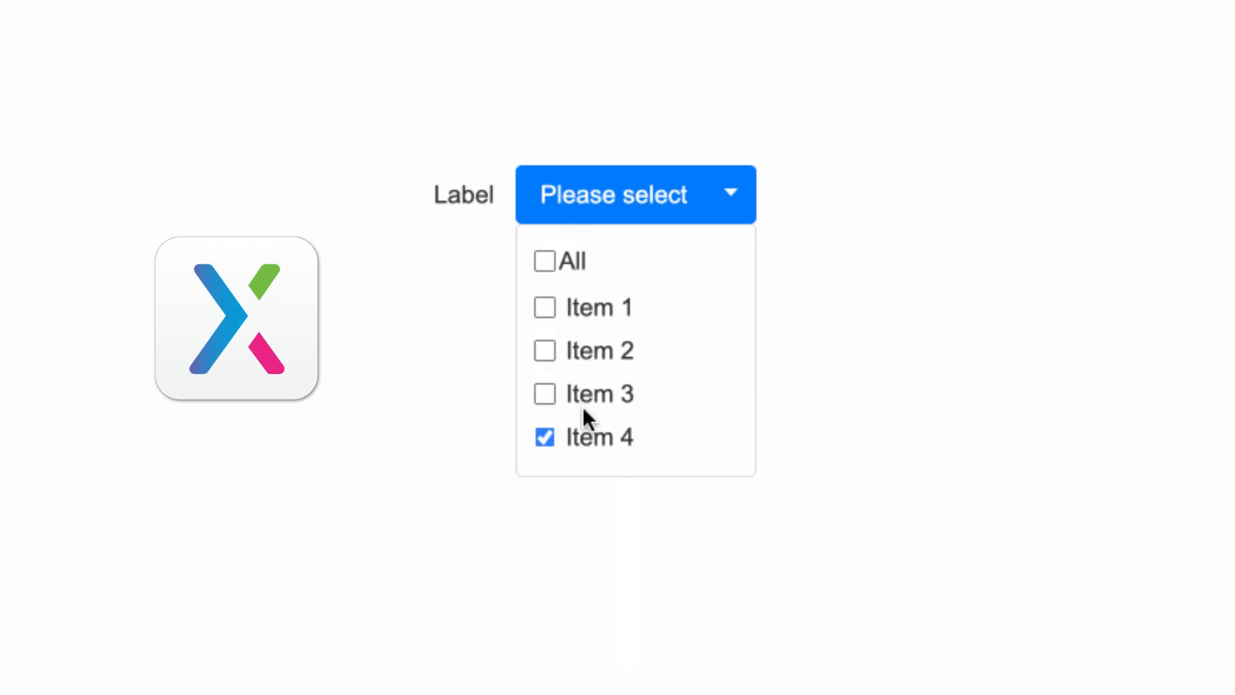
click(544, 394)
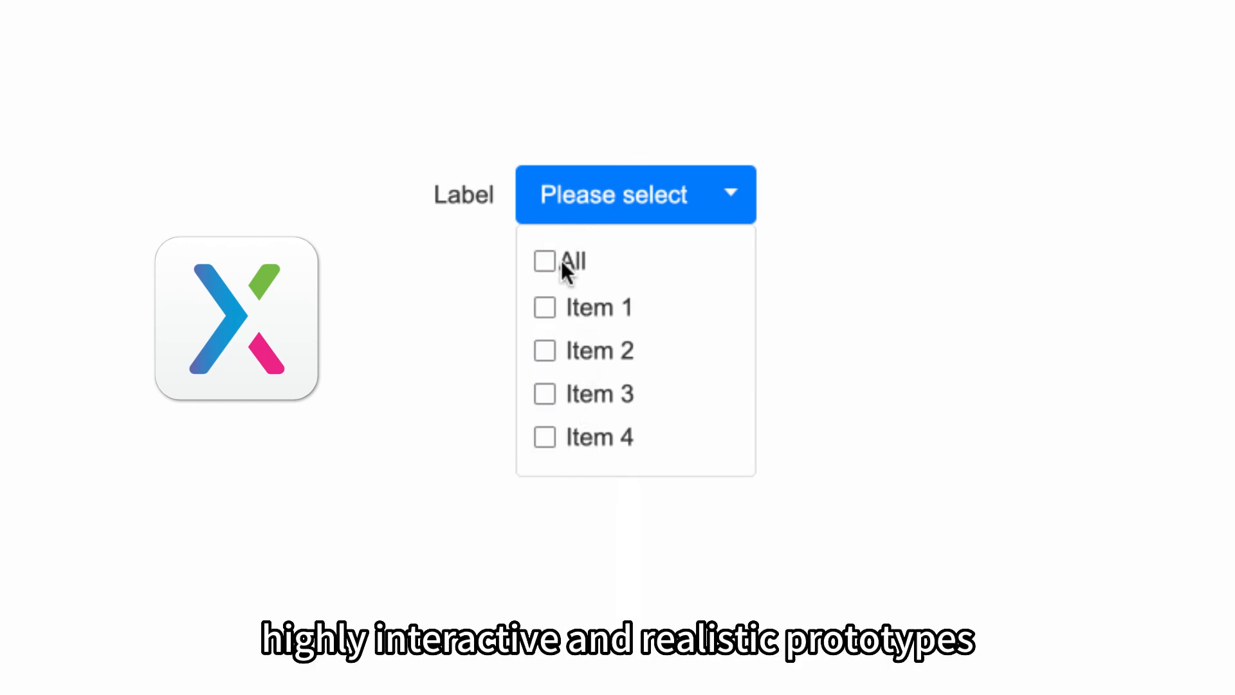
click(634, 194)
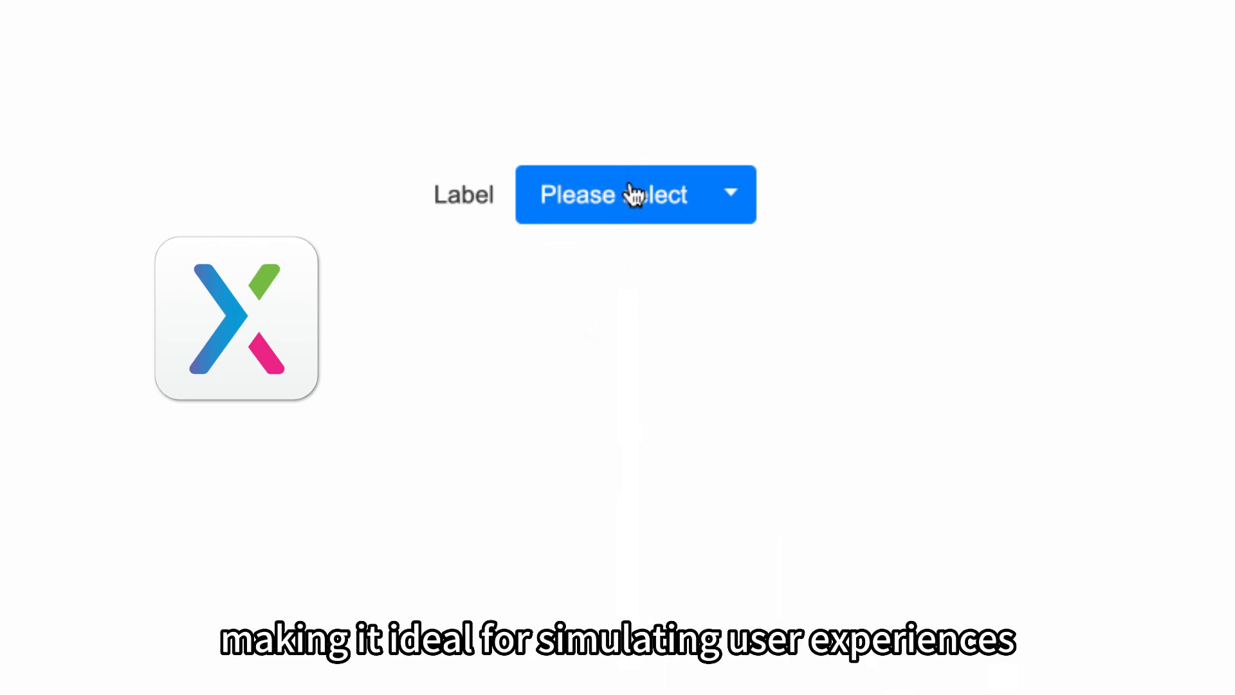
click(634, 194)
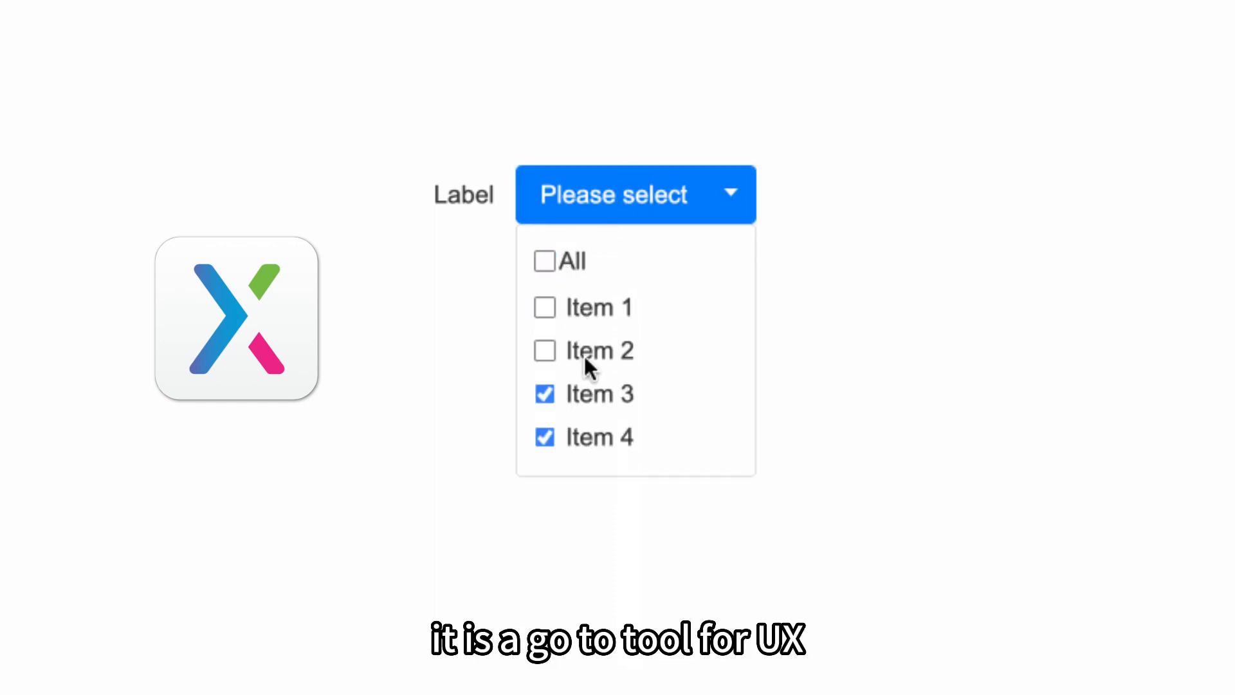
click(545, 393)
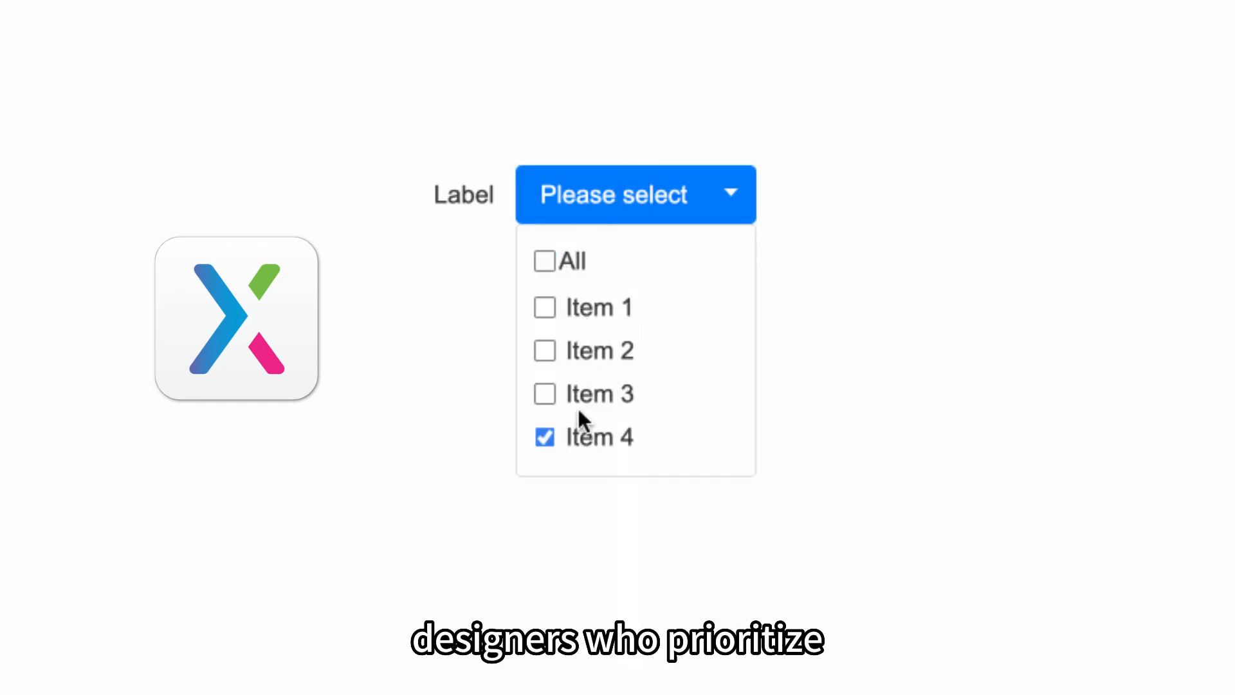
click(544, 261)
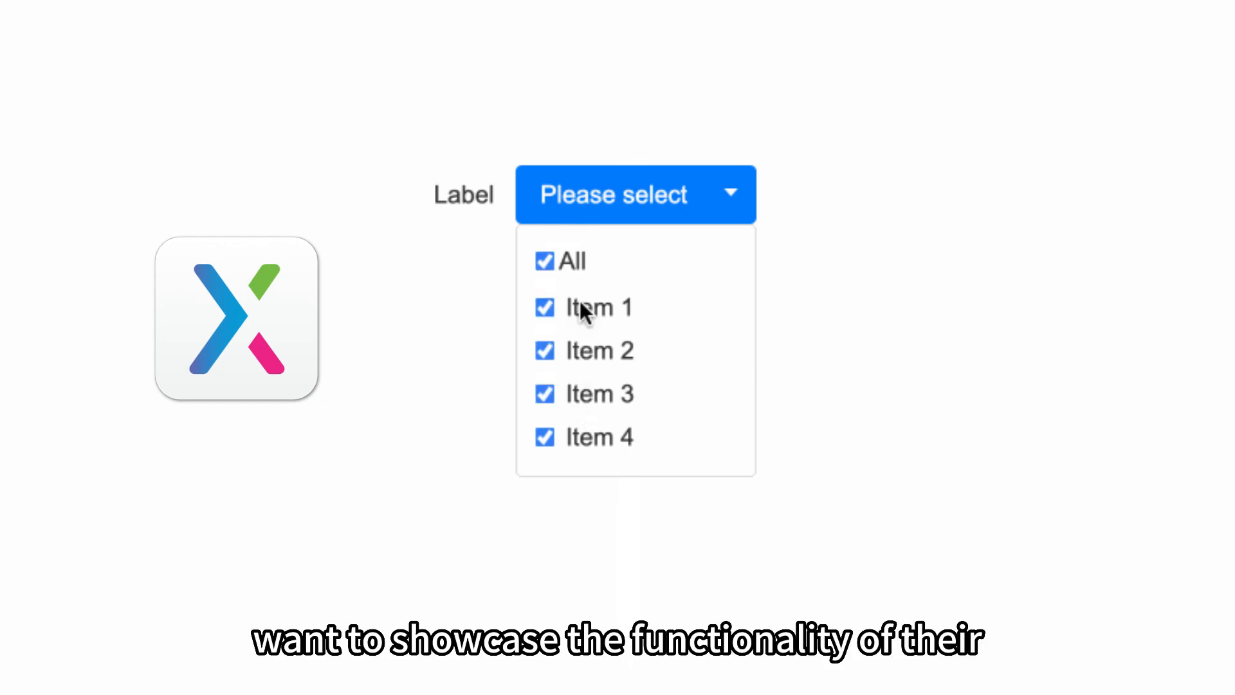
click(634, 194)
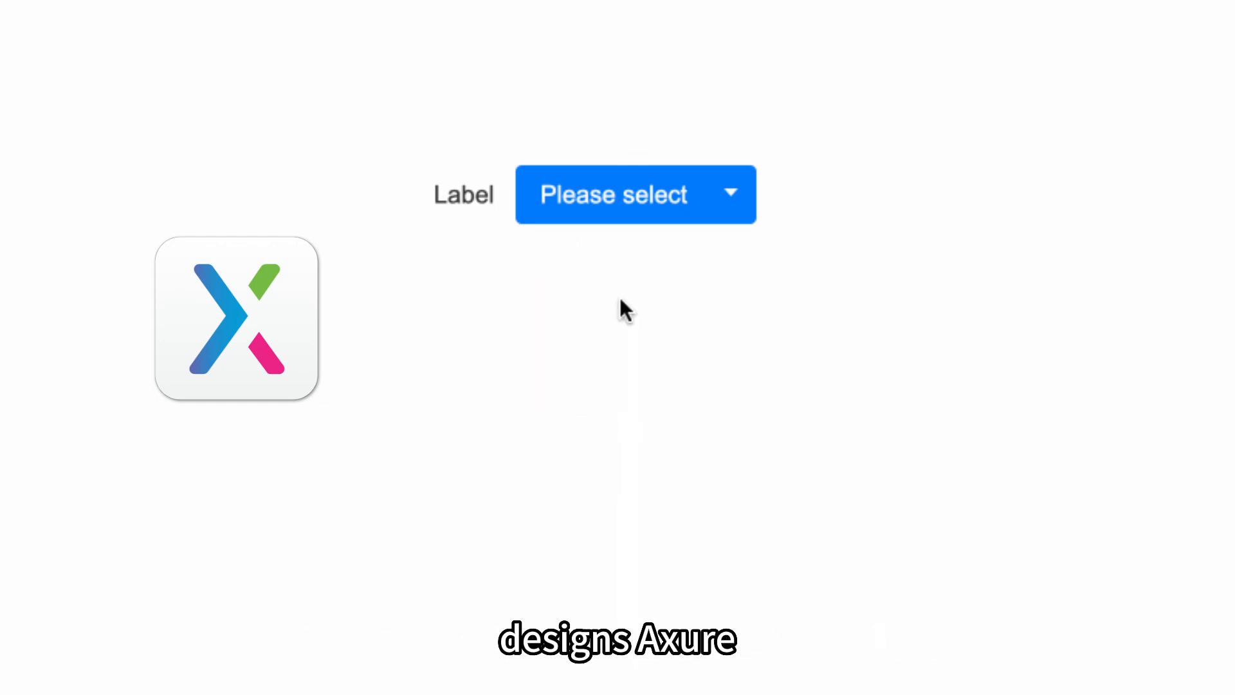
click(634, 194)
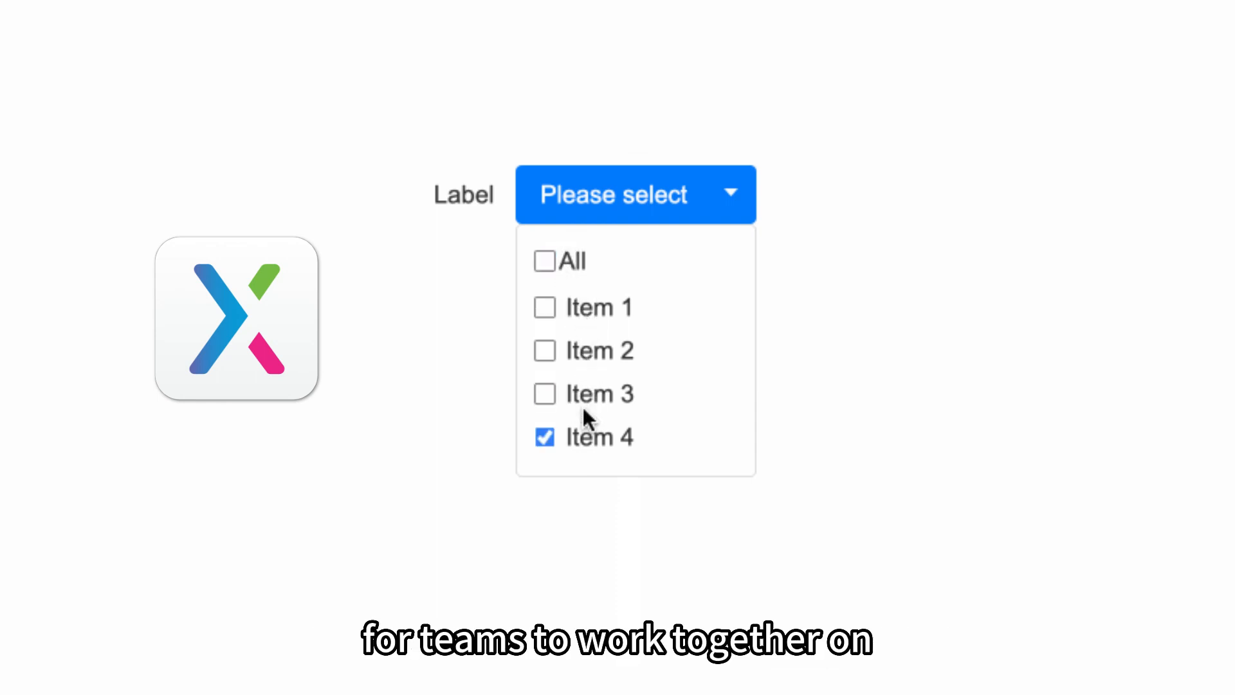
click(544, 394)
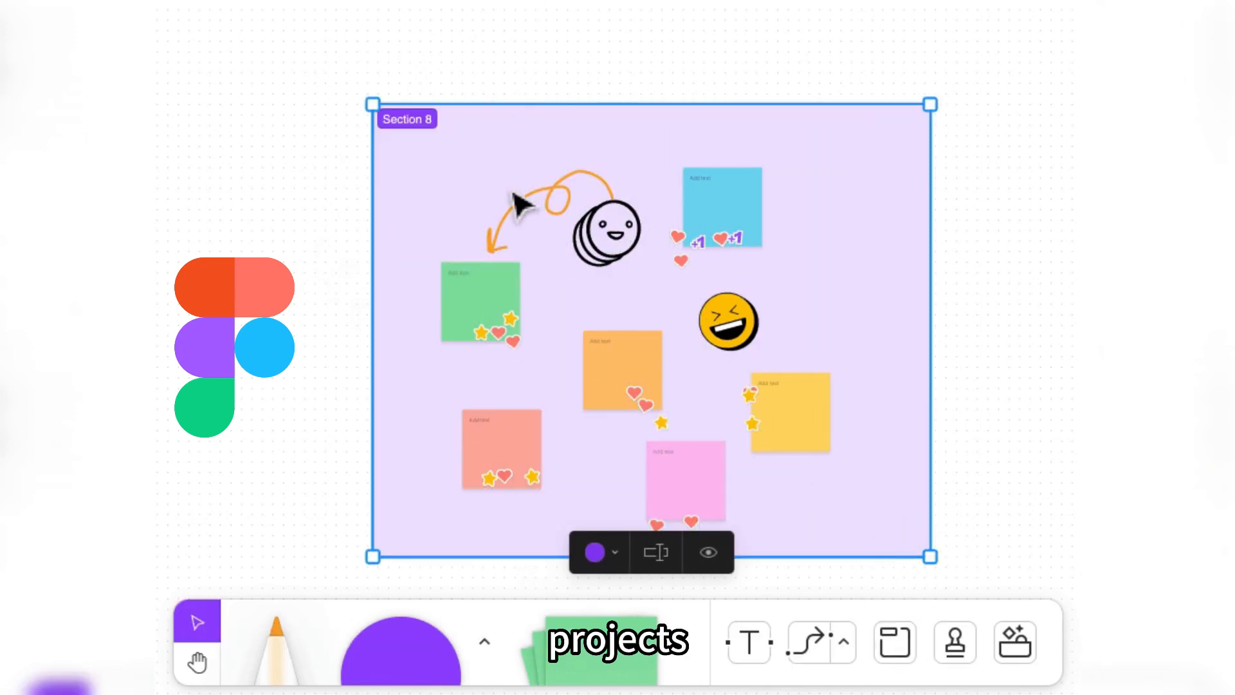
click(655, 552)
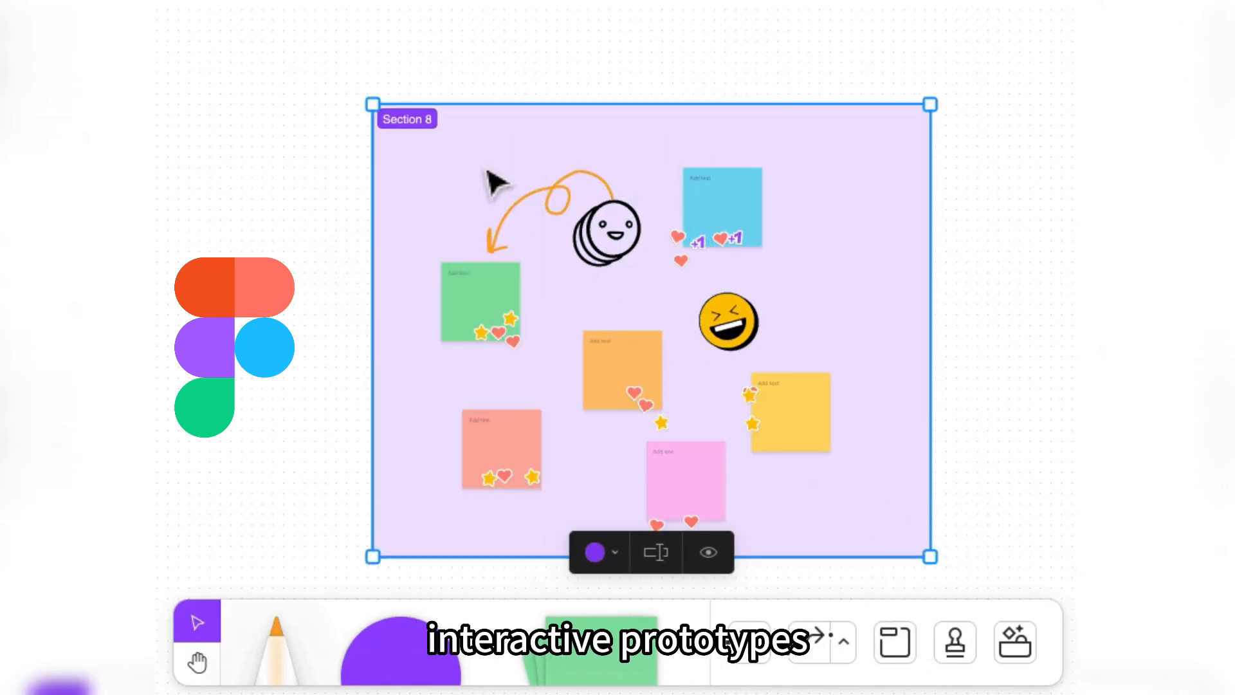
click(655, 552)
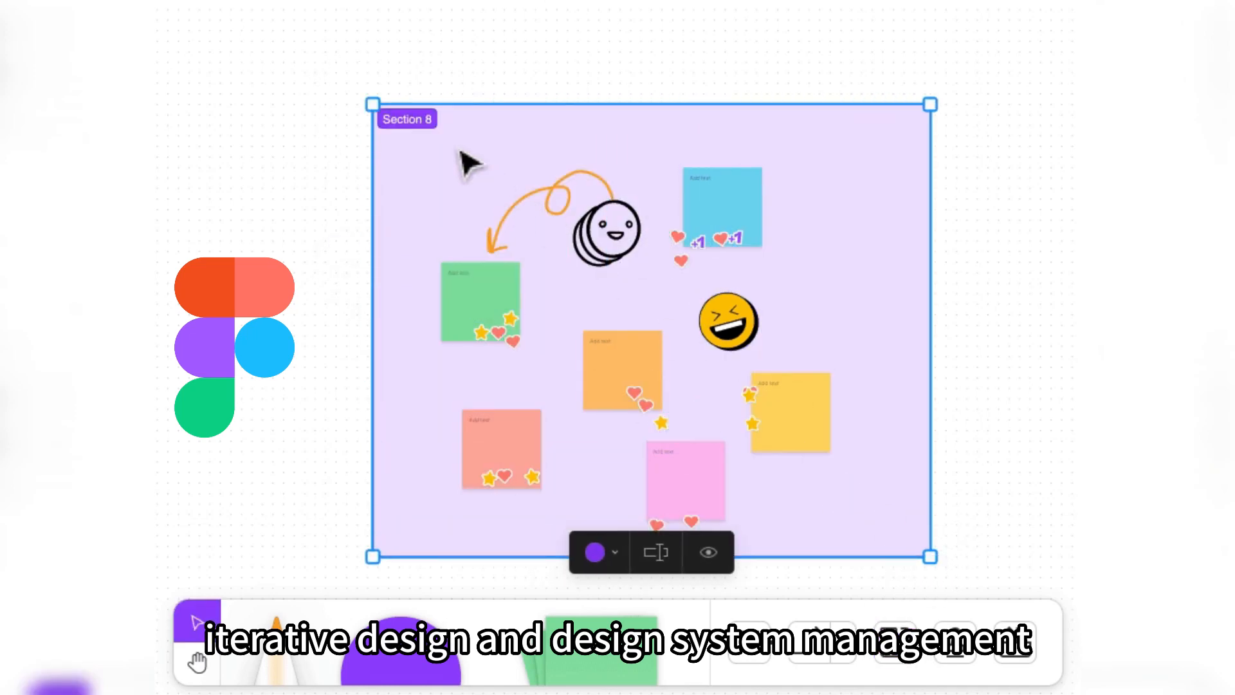
click(654, 551)
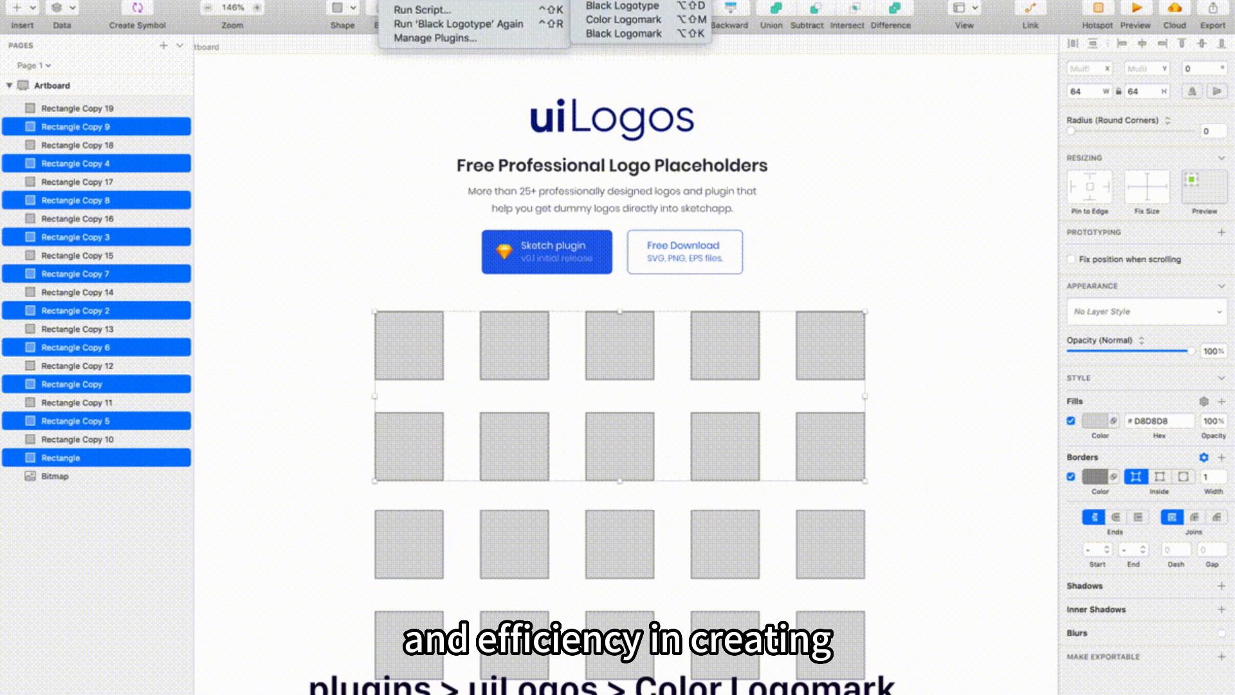
click(623, 20)
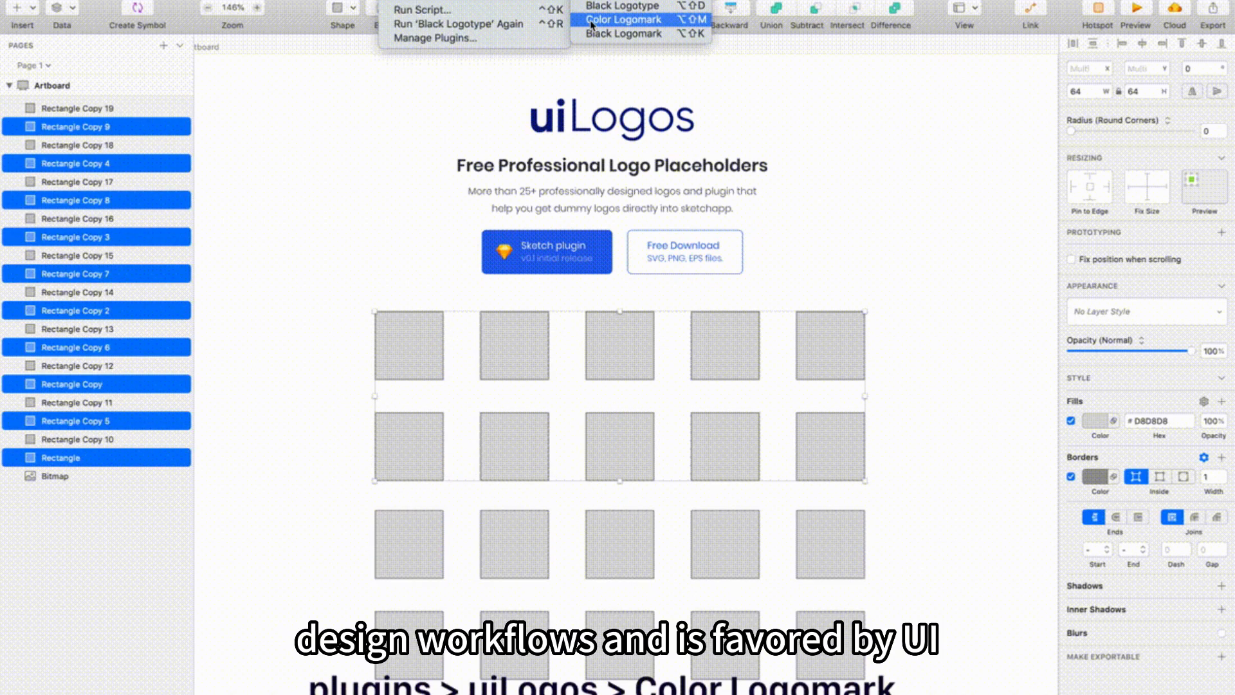
click(623, 19)
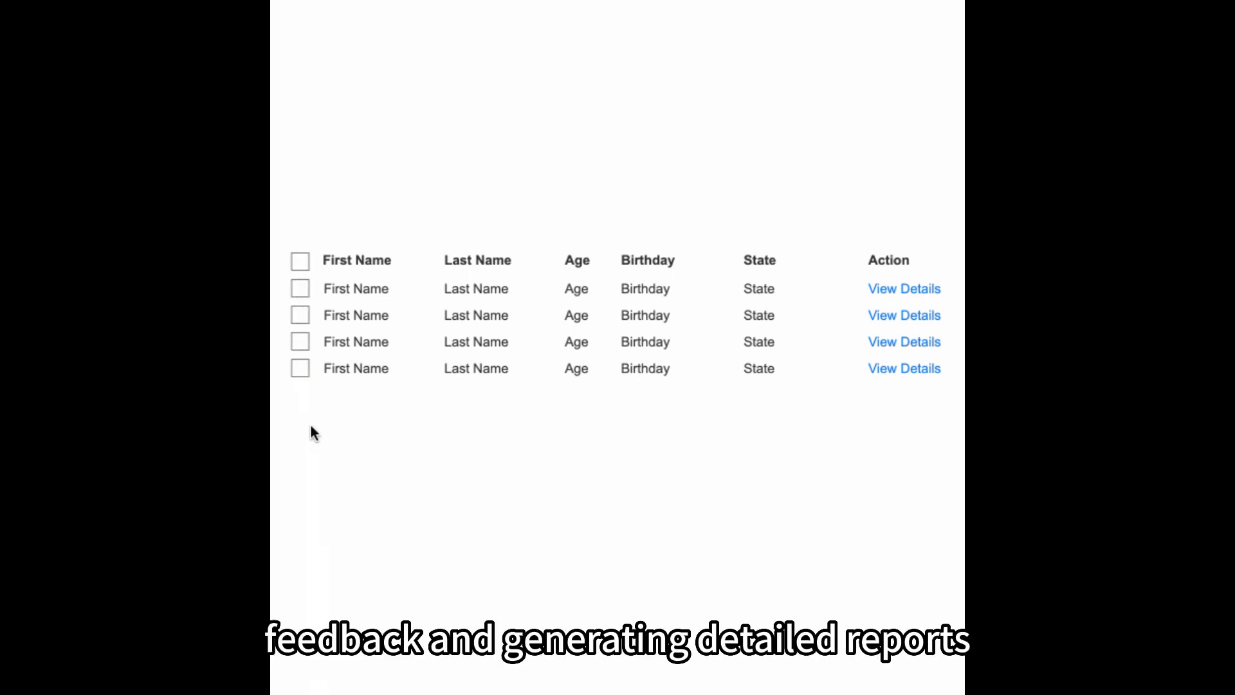
click(299, 342)
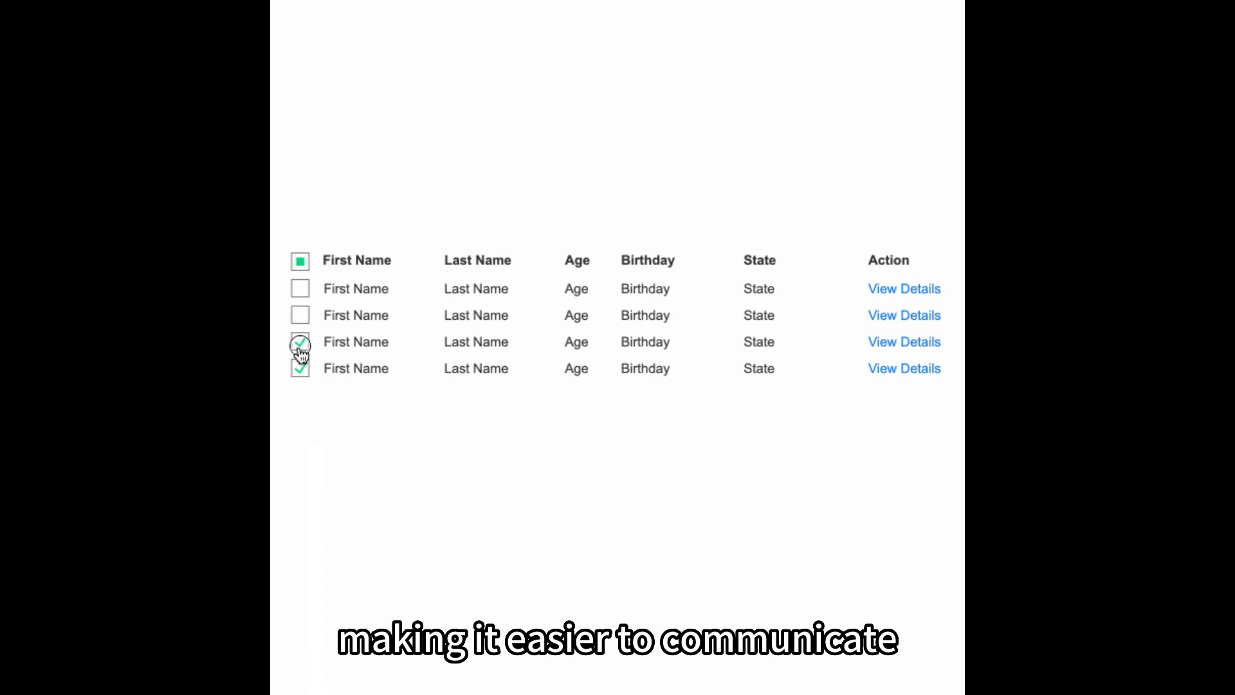
click(299, 342)
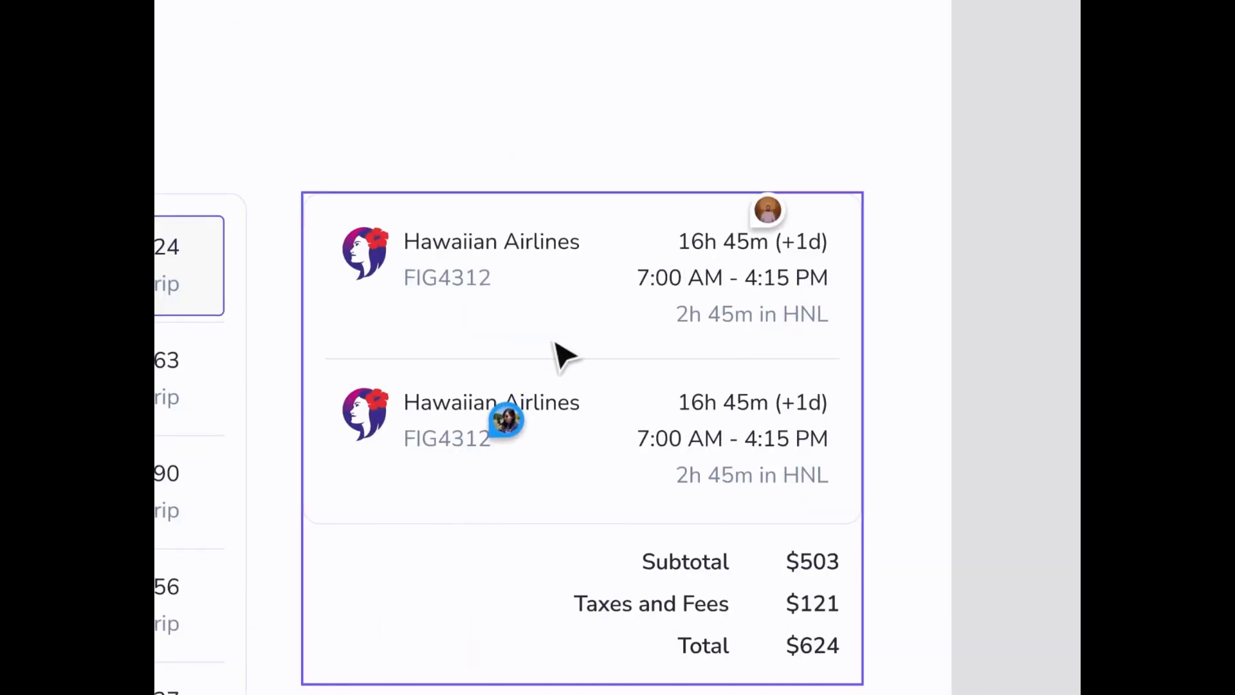
click(504, 419)
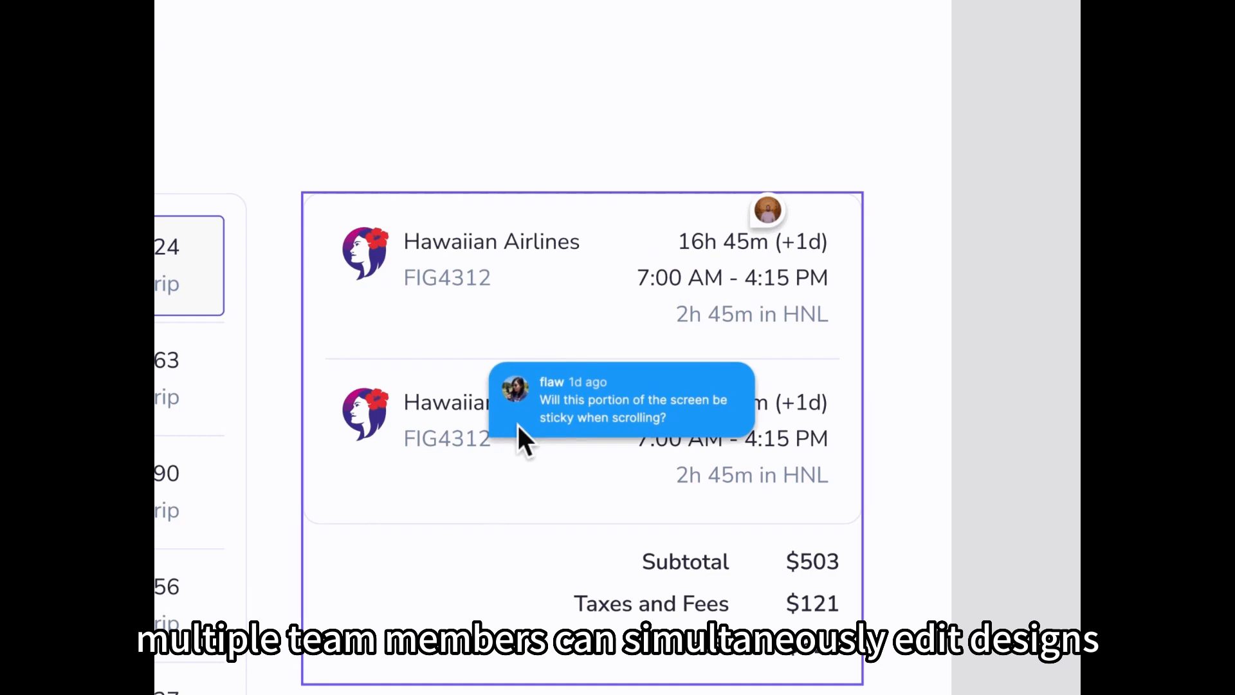
click(513, 413)
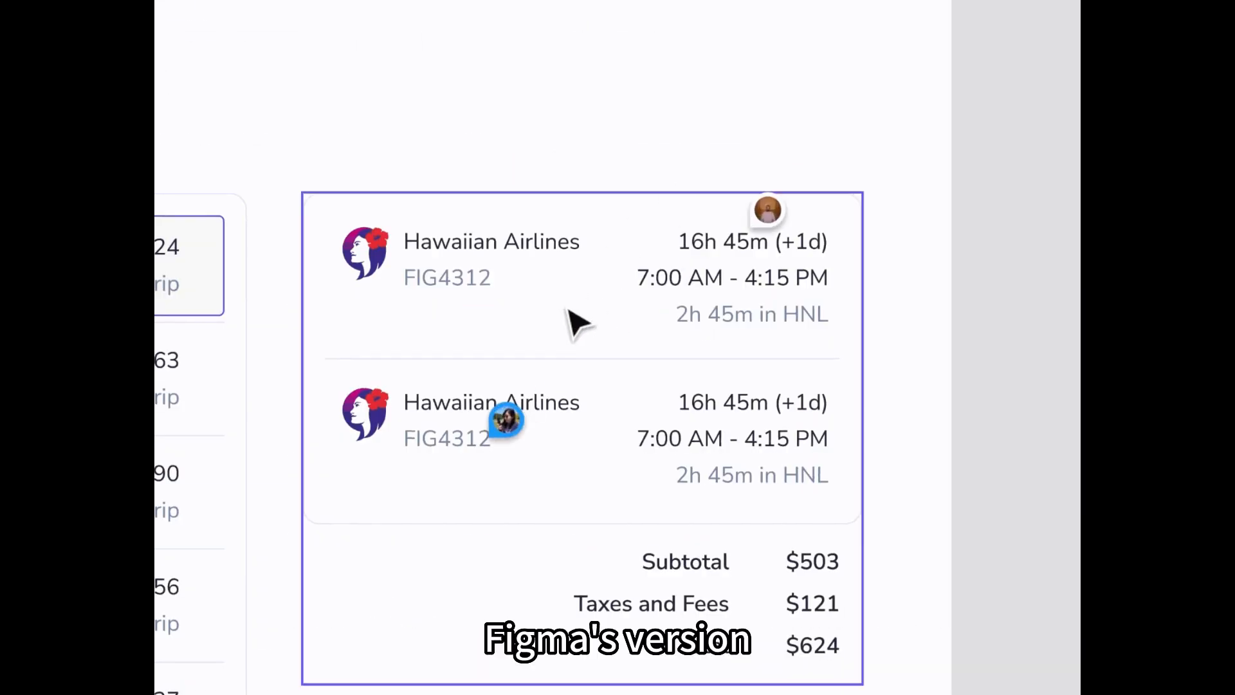
click(504, 421)
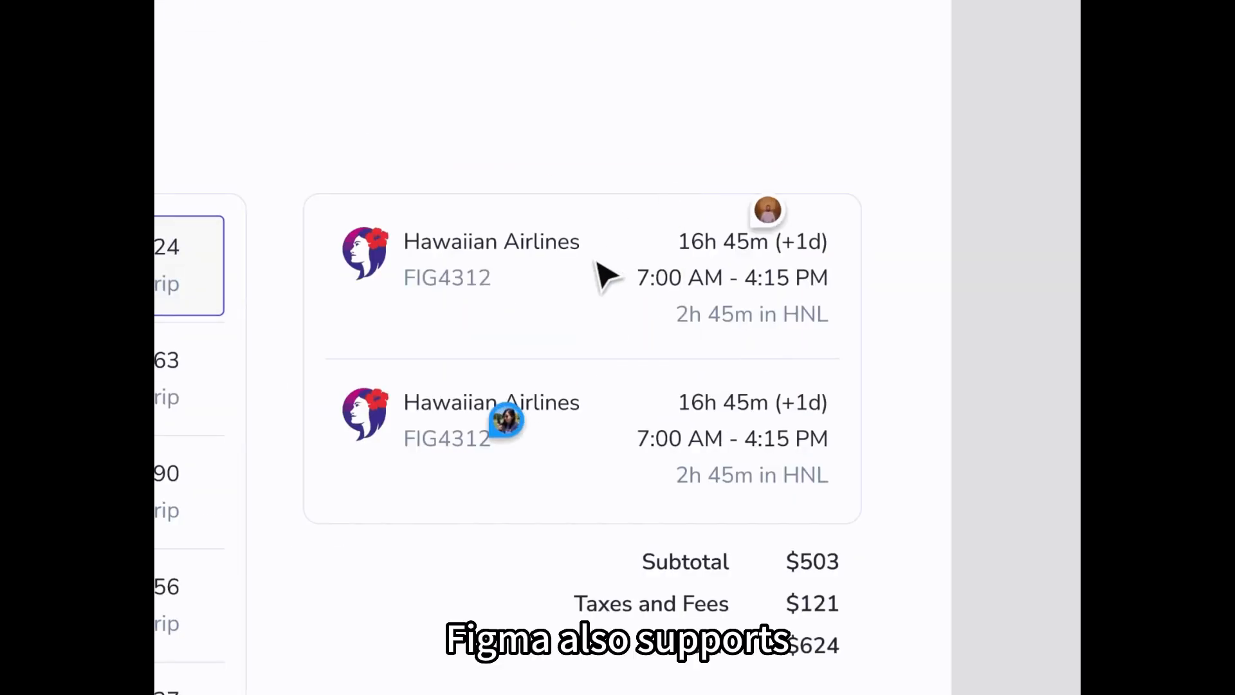
click(507, 422)
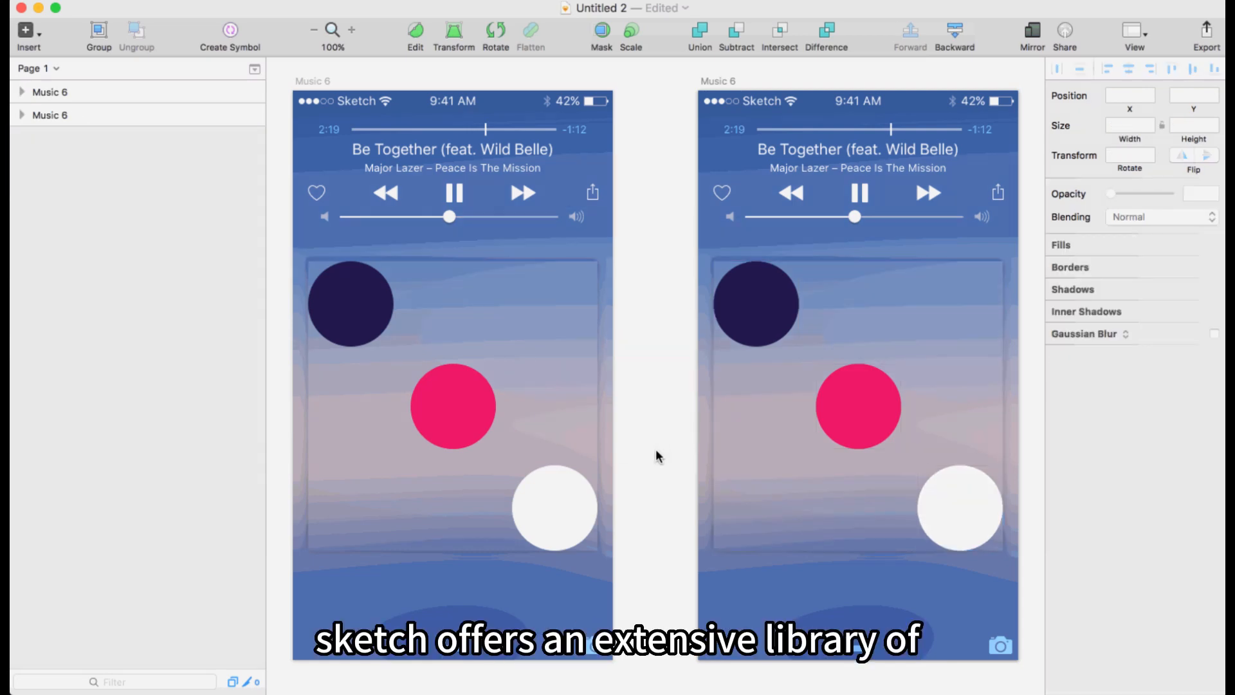
click(453, 405)
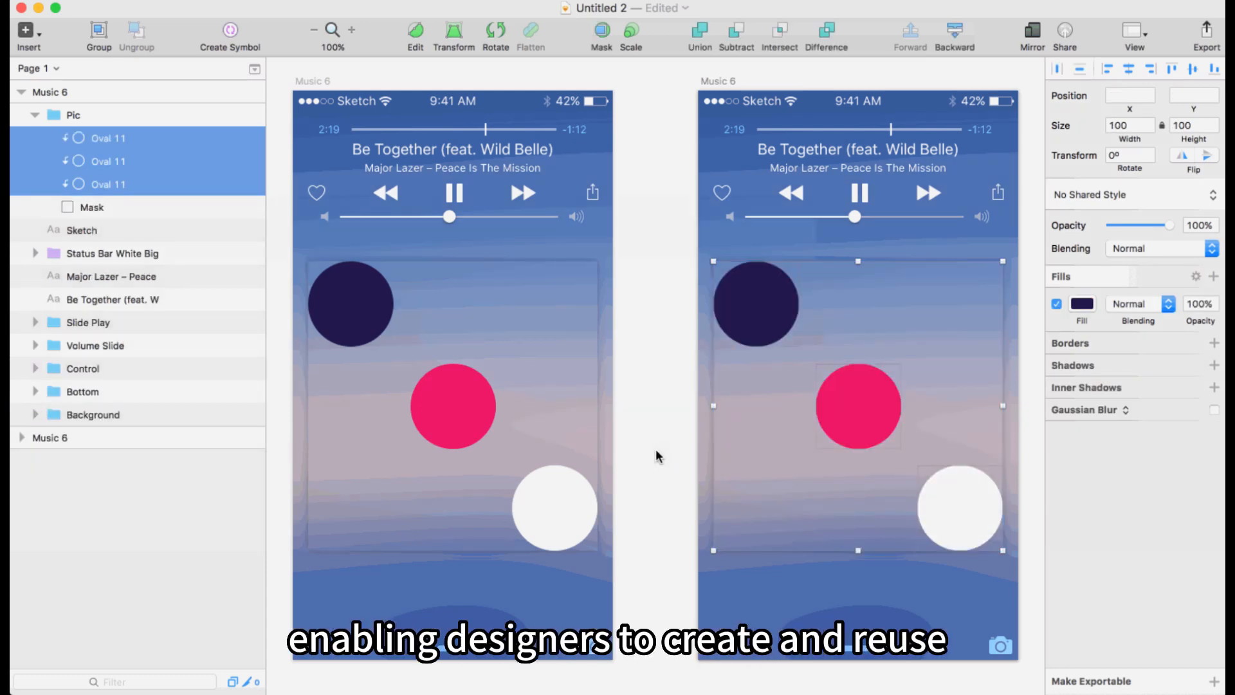
click(12, 91)
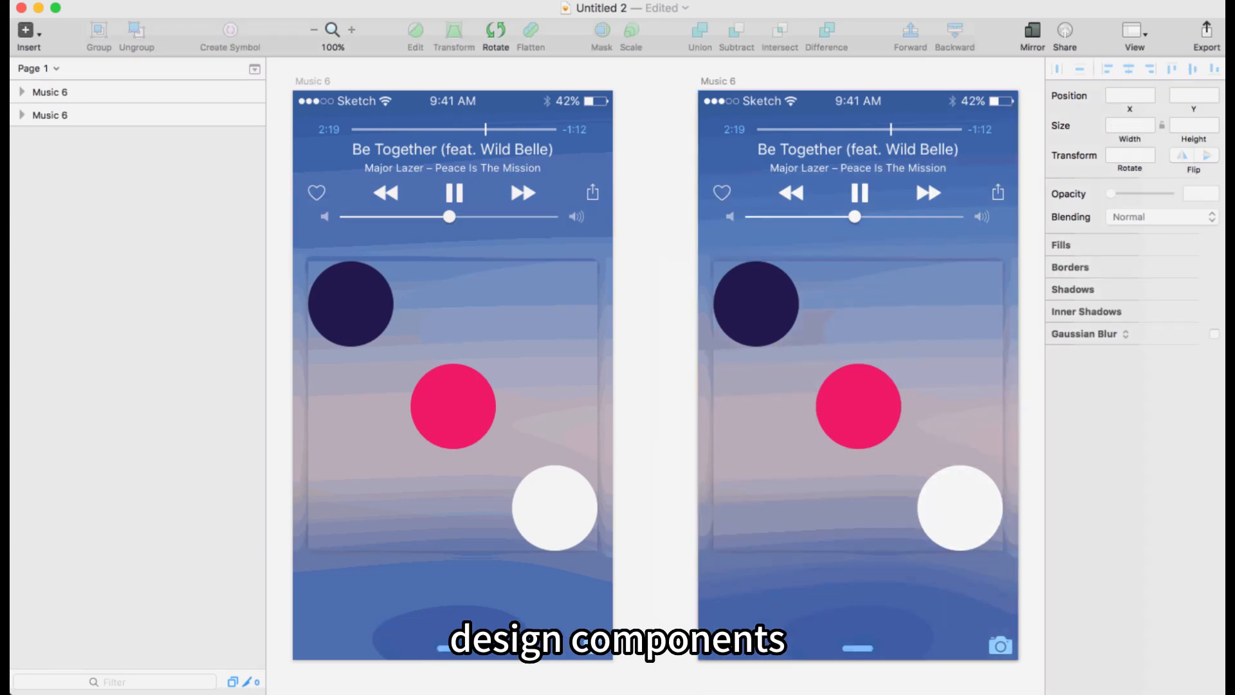